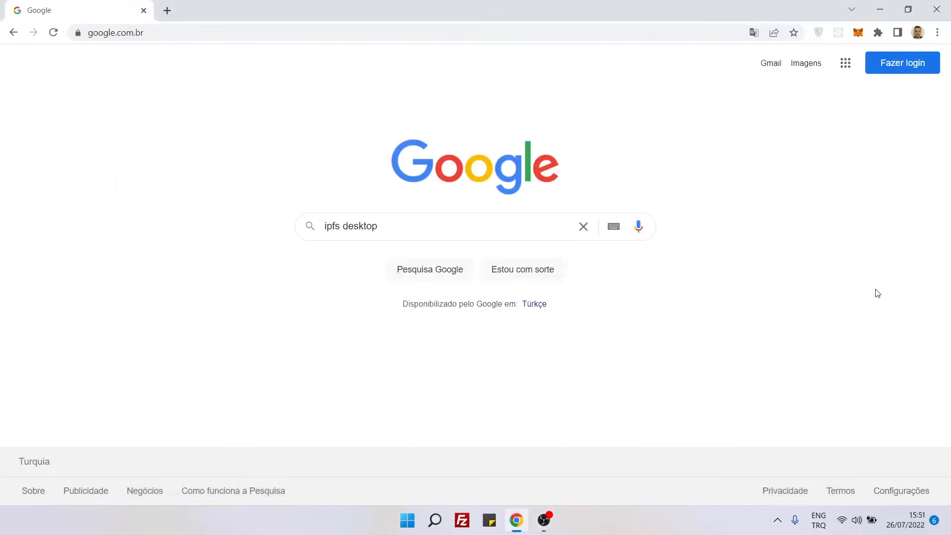
mouse_move(743, 265)
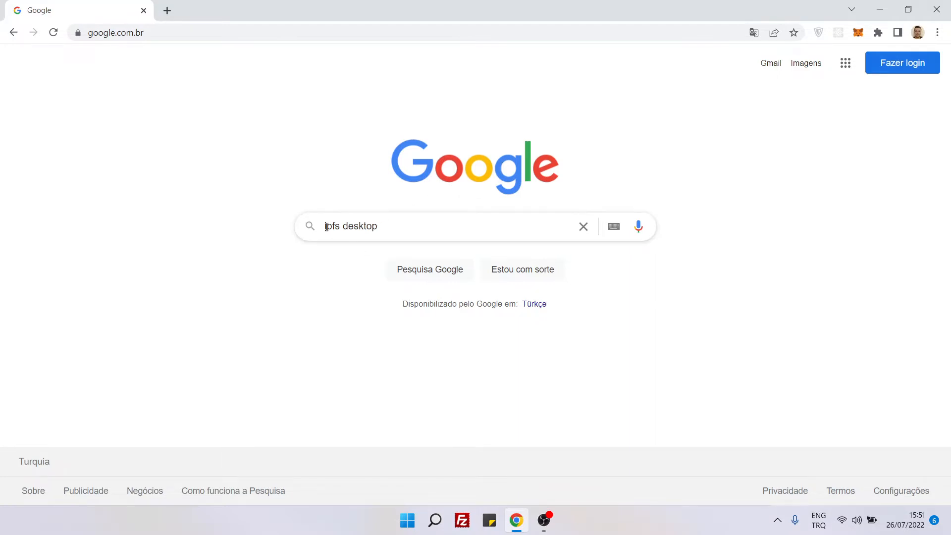
Step: Submit the Google search for 'ipfs desktop'
left_click(424, 225)
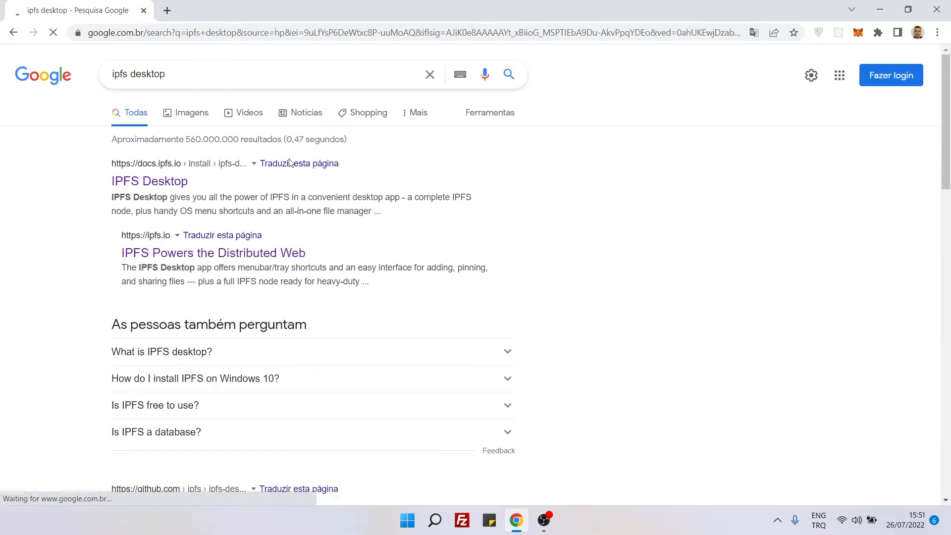
mouse_move(149, 181)
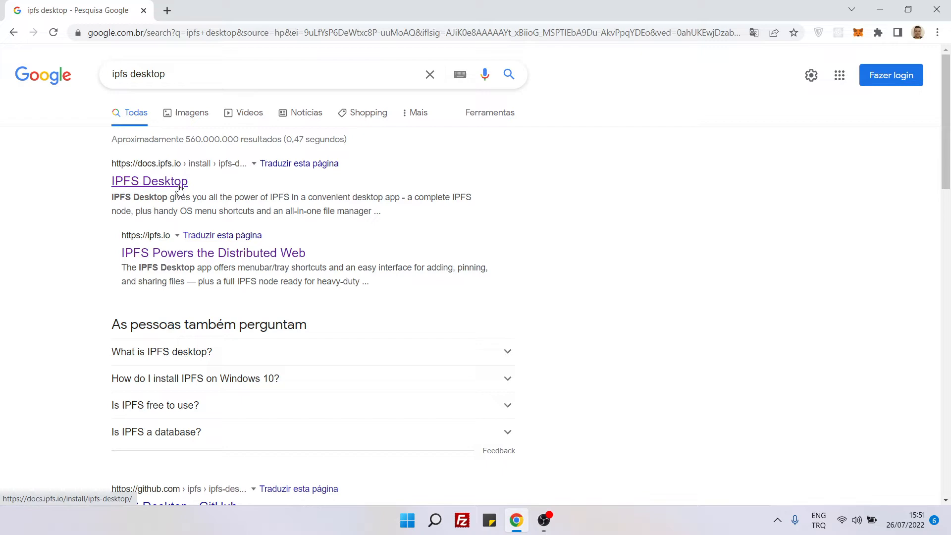
Step: Open the docs.ipfs.io IPFS Desktop page and scroll to its Windows install steps
left_click(149, 181)
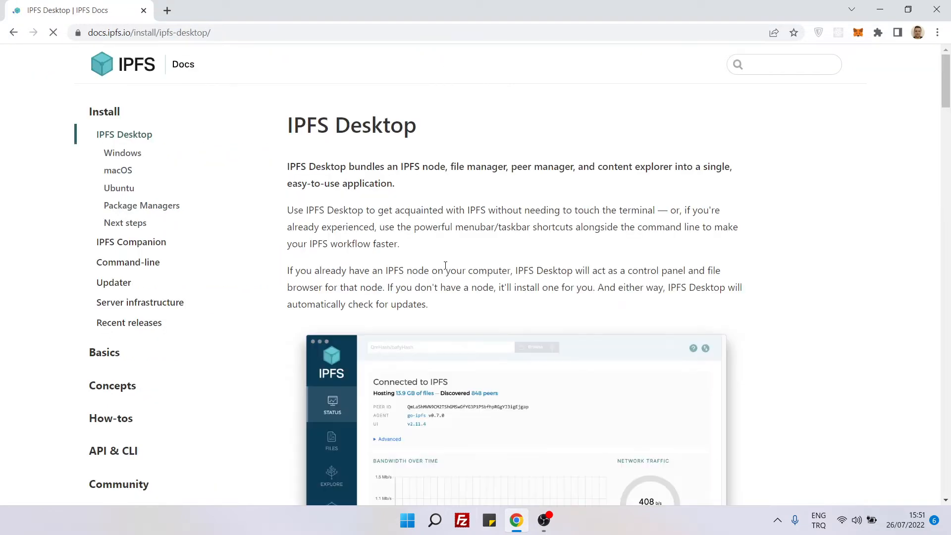
scroll("down", 3)
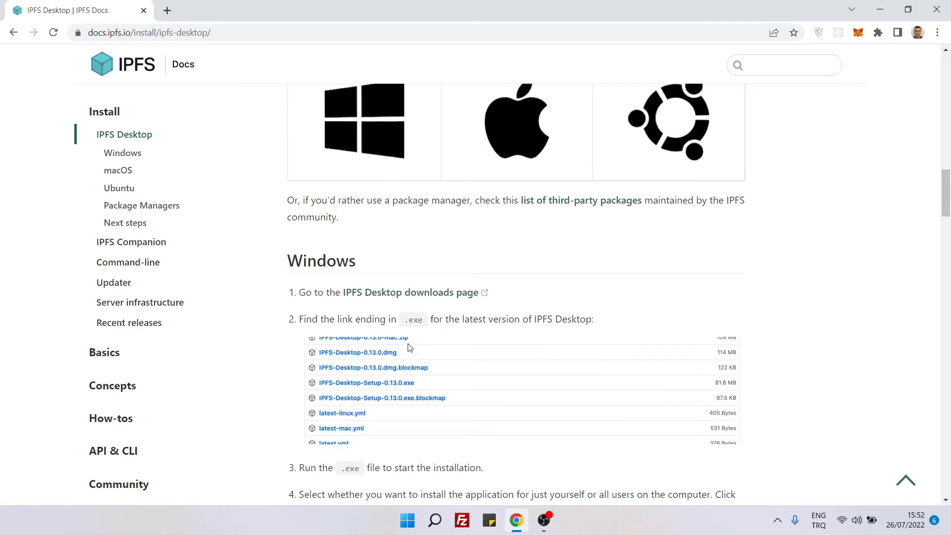
mouse_move(322, 260)
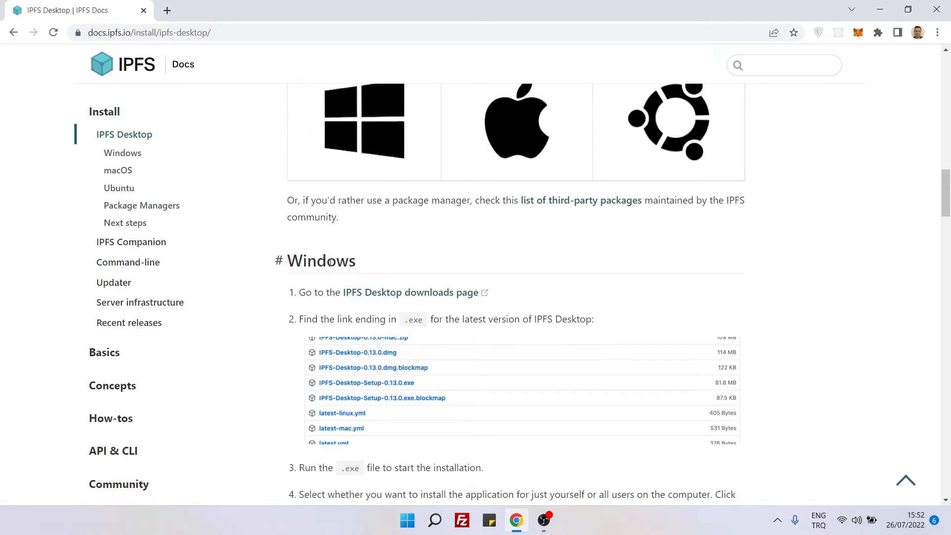
mouse_move(367, 297)
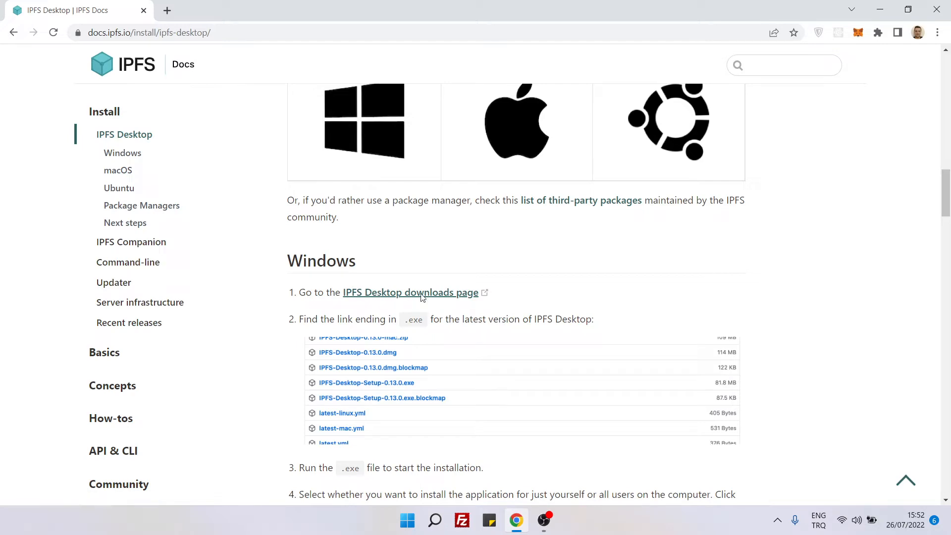
Step: Open the GitHub releases page and download IPFS-Desktop-Setup-0.22.0.exe
left_click(409, 292)
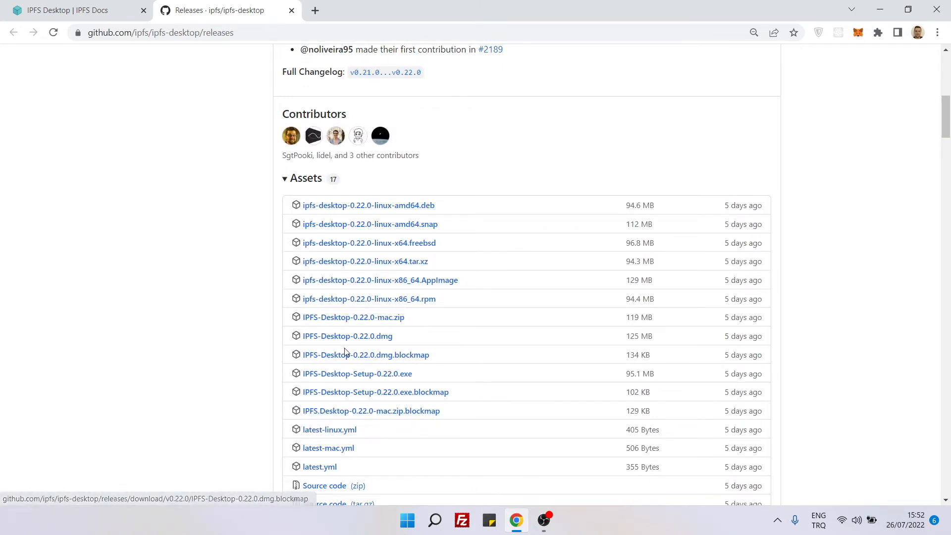
mouse_move(356, 373)
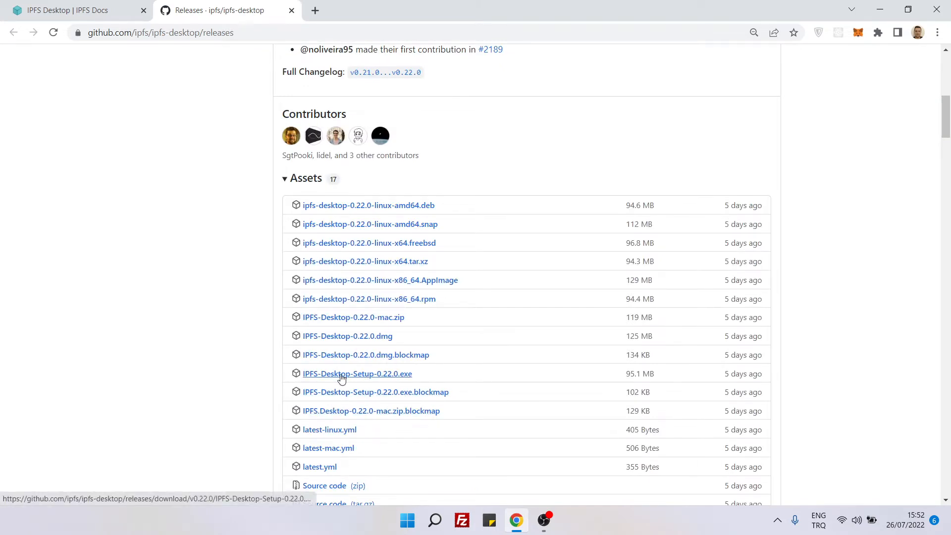
mouse_move(395, 378)
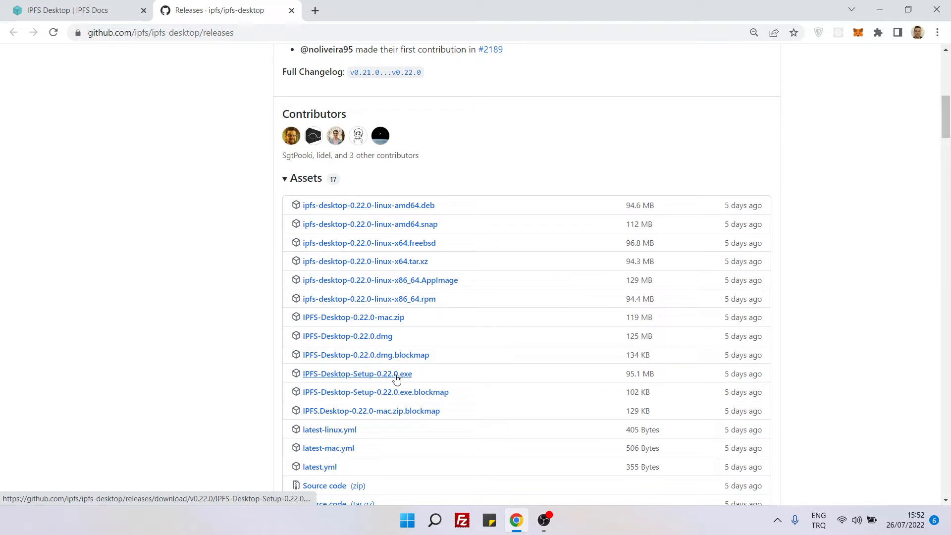
left_click(357, 374)
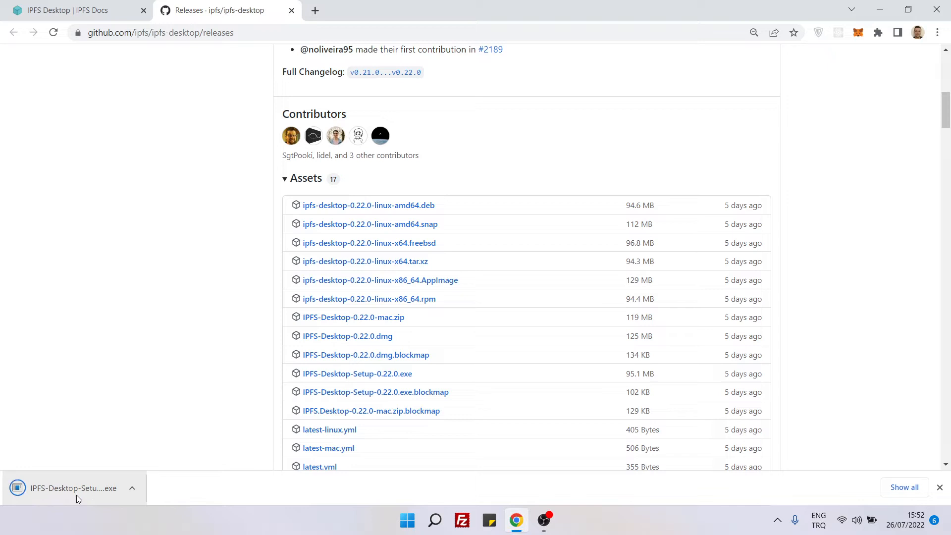
mouse_move(44, 495)
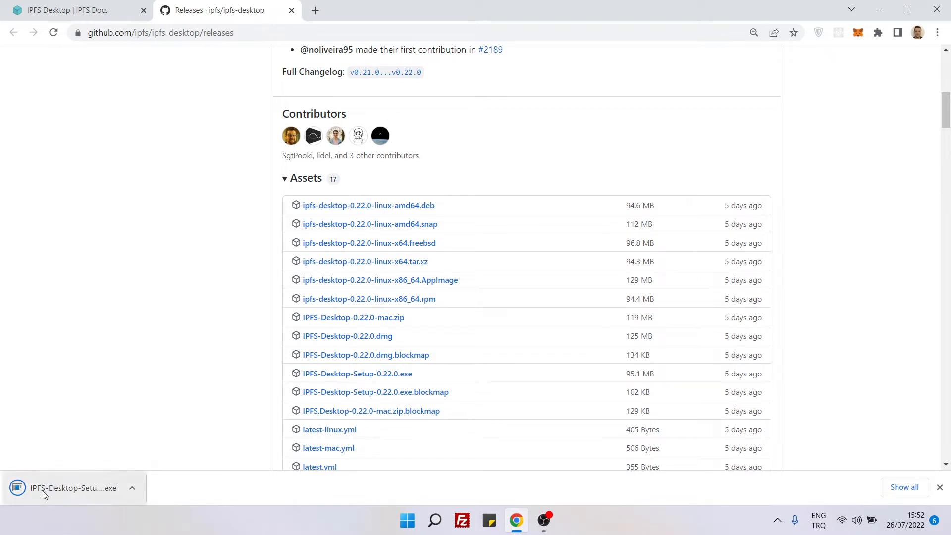
Step: Run the downloaded installer and choose 'Install anyway' at the unverified-app warning
left_click(73, 487)
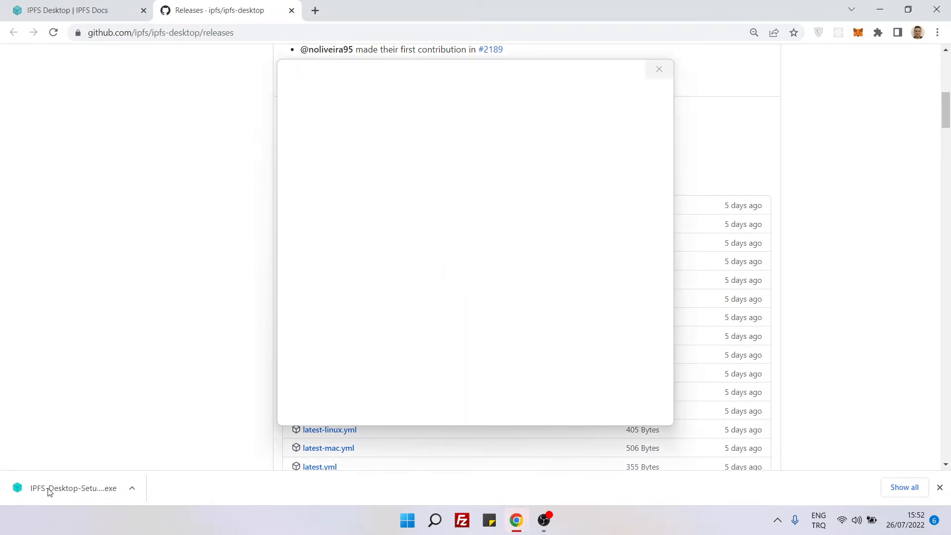
mouse_move(450, 388)
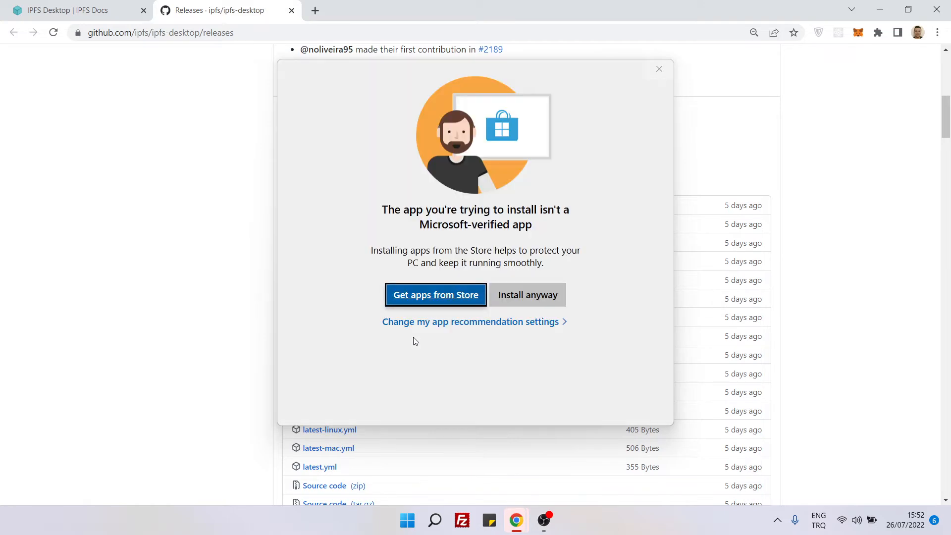
left_click(659, 68)
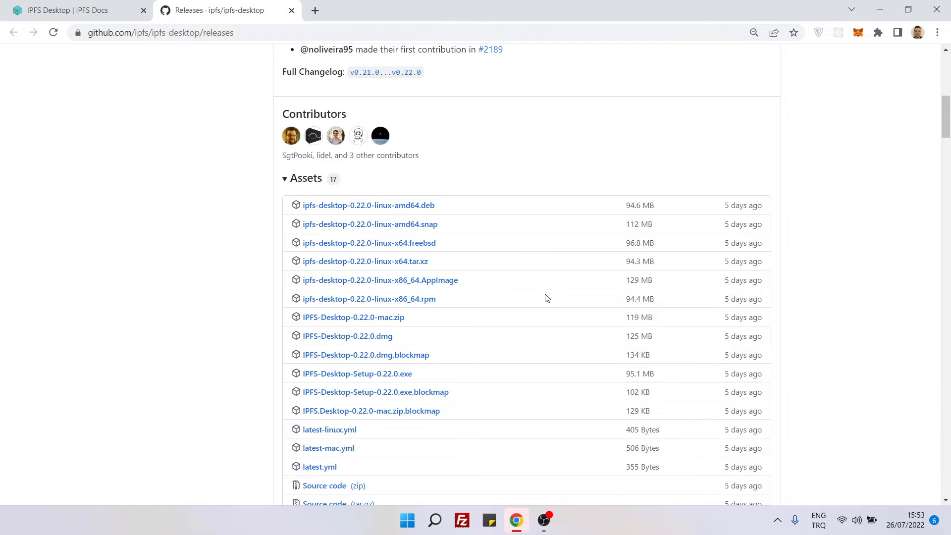
Step: Install IPFS Desktop for anyone using this computer into the default folder and close the wizard
left_click(357, 373)
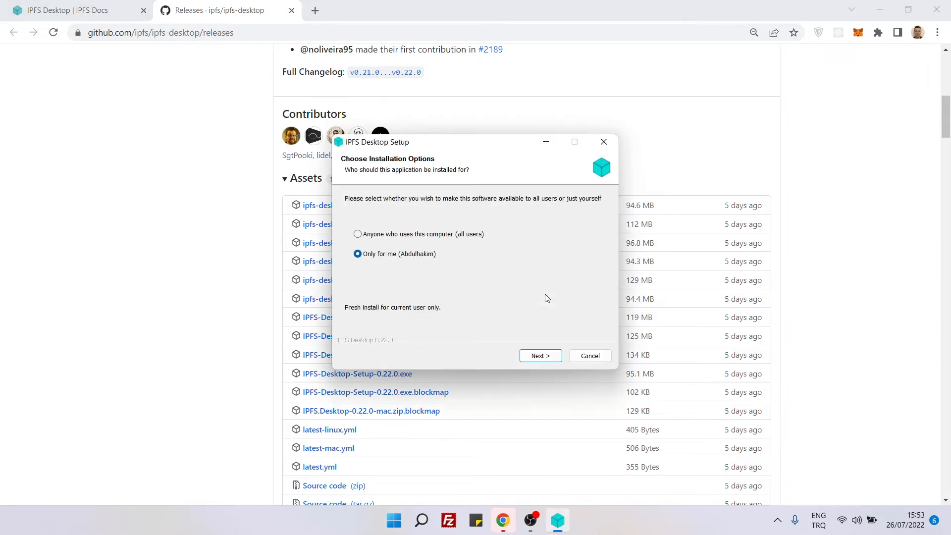
mouse_move(476, 246)
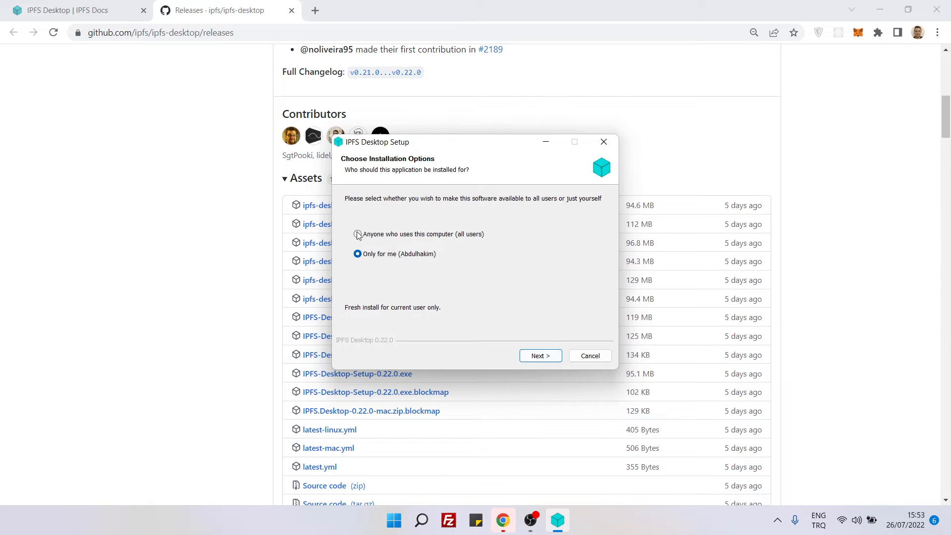
left_click(357, 234)
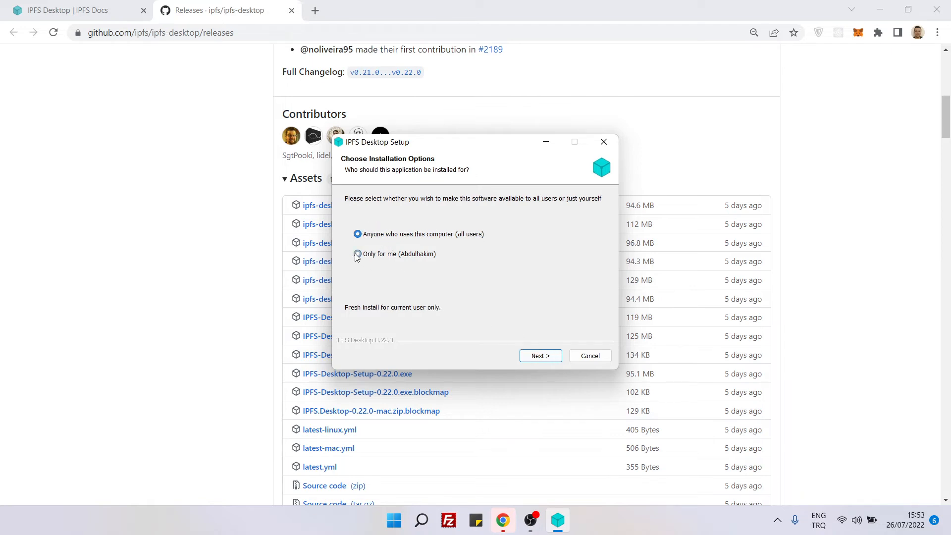
left_click(539, 355)
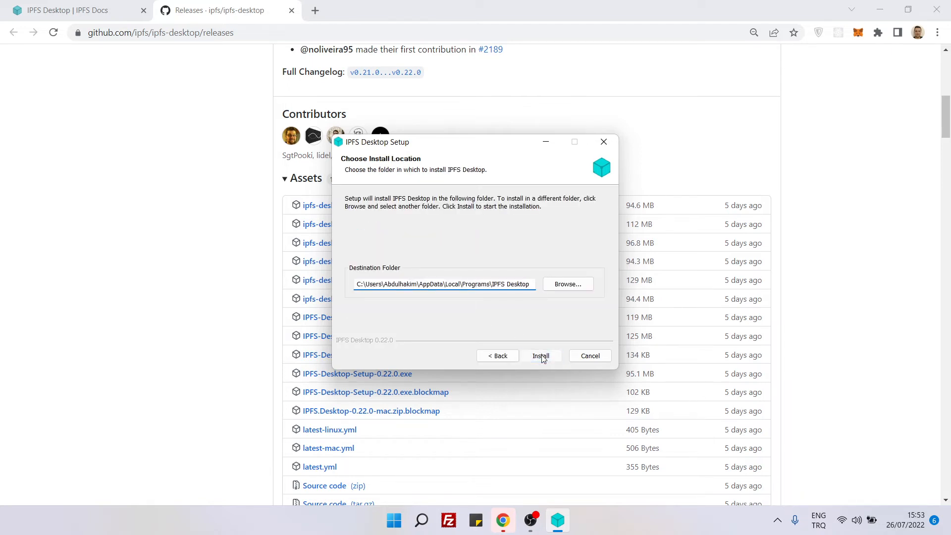
left_click(539, 355)
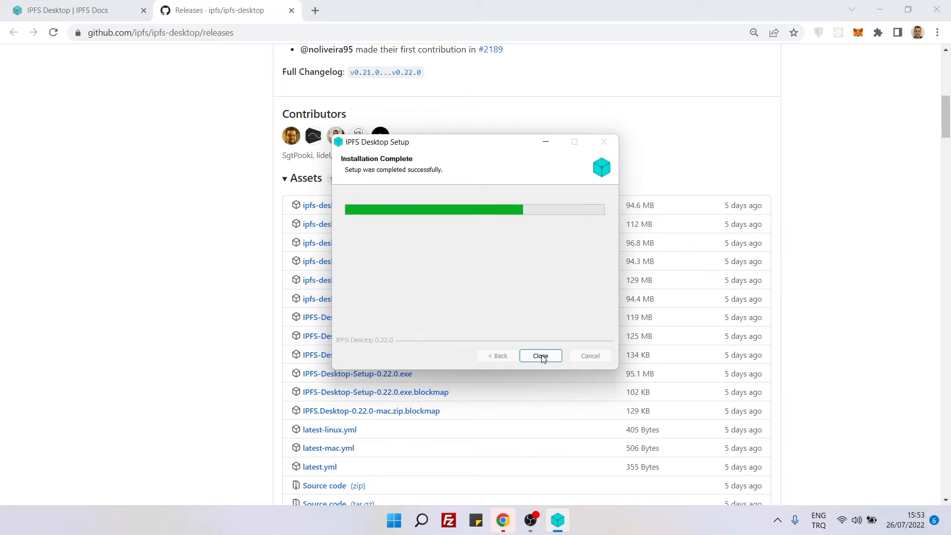
left_click(540, 355)
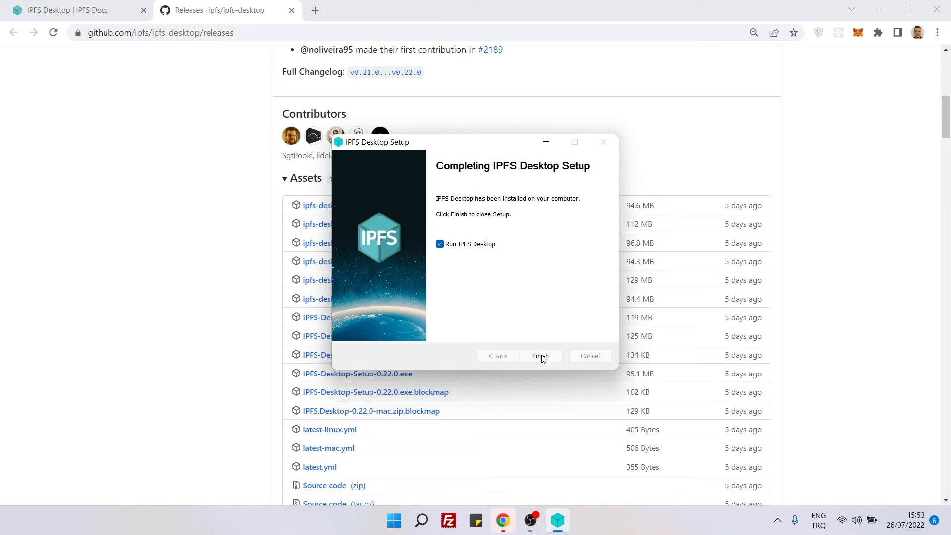
left_click(539, 355)
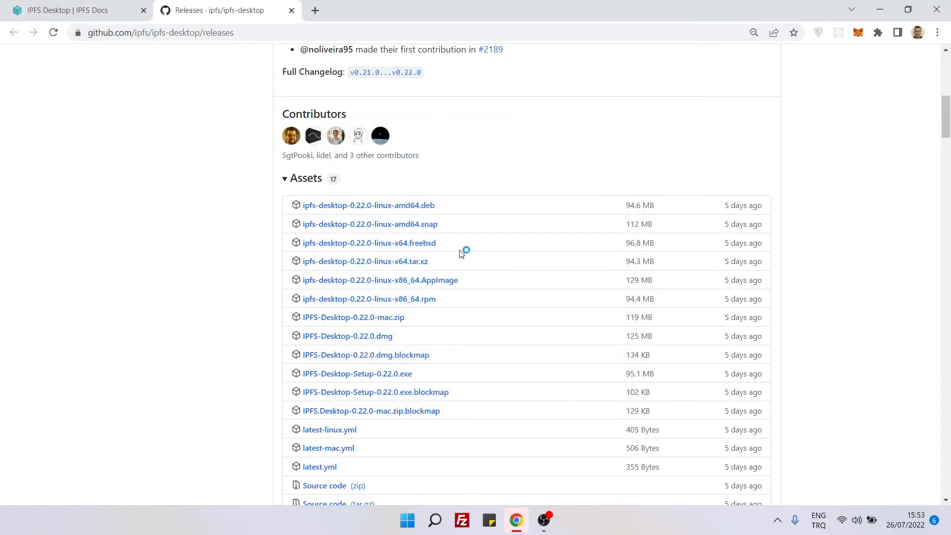
mouse_move(459, 253)
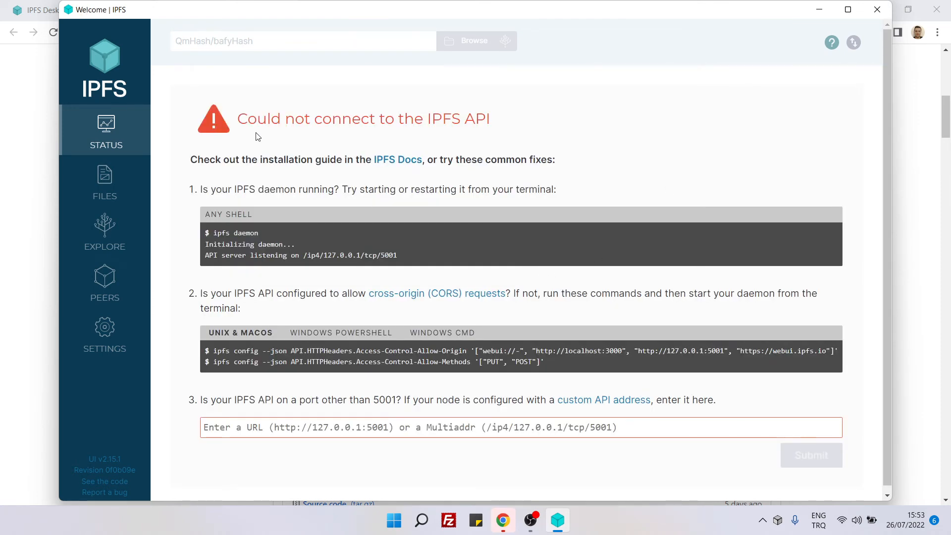
mouse_move(391, 346)
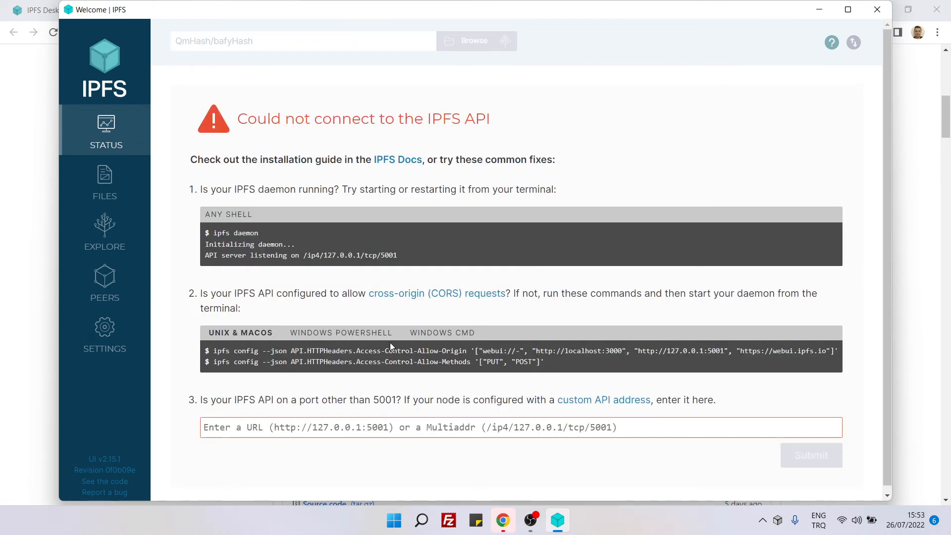
mouse_move(371, 241)
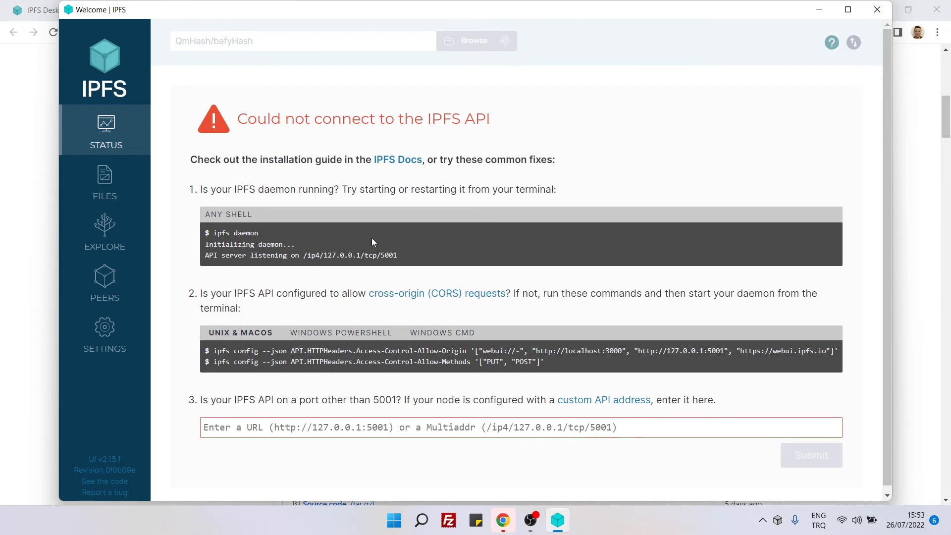
mouse_move(259, 316)
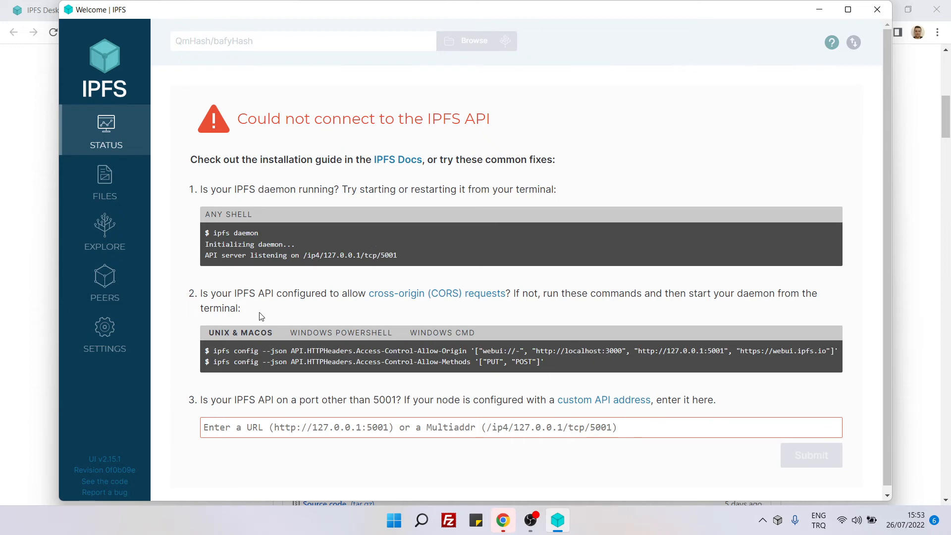
mouse_move(388, 251)
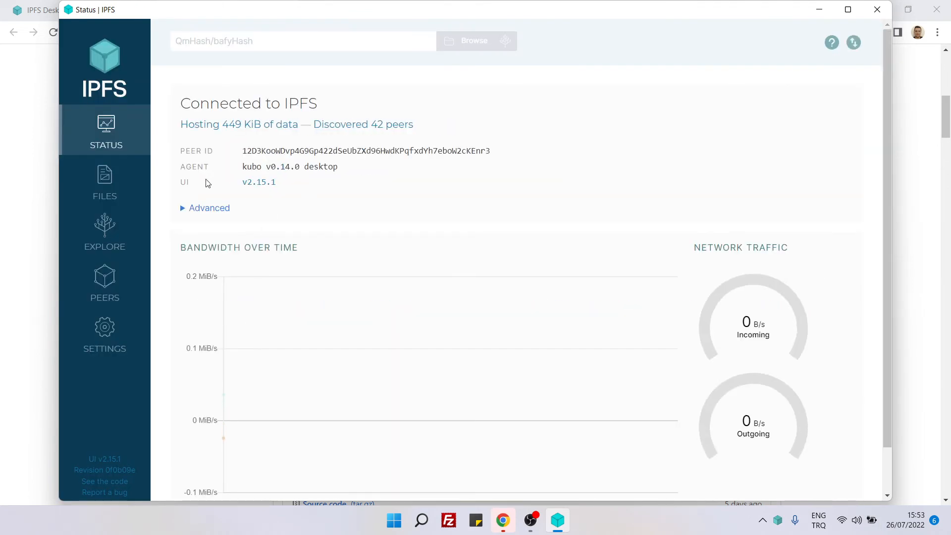
mouse_move(358, 197)
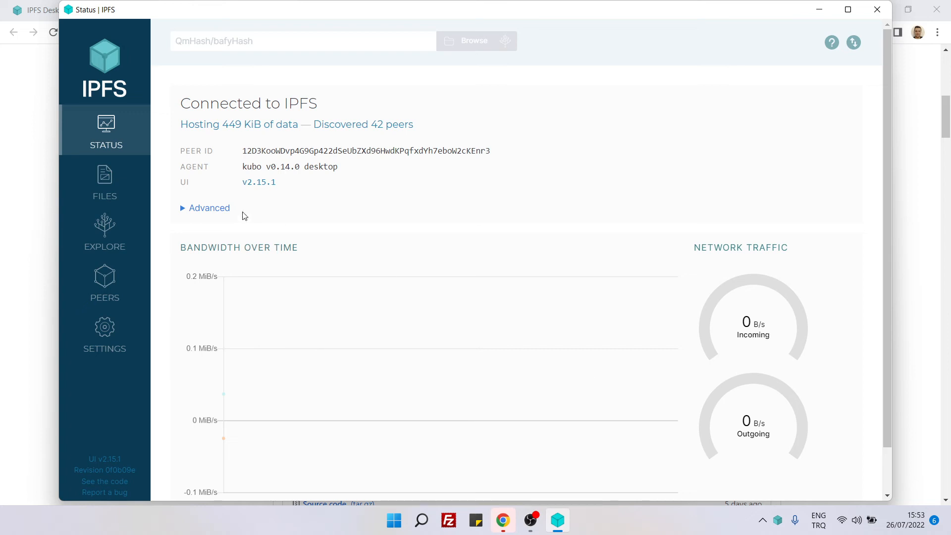
mouse_move(104, 182)
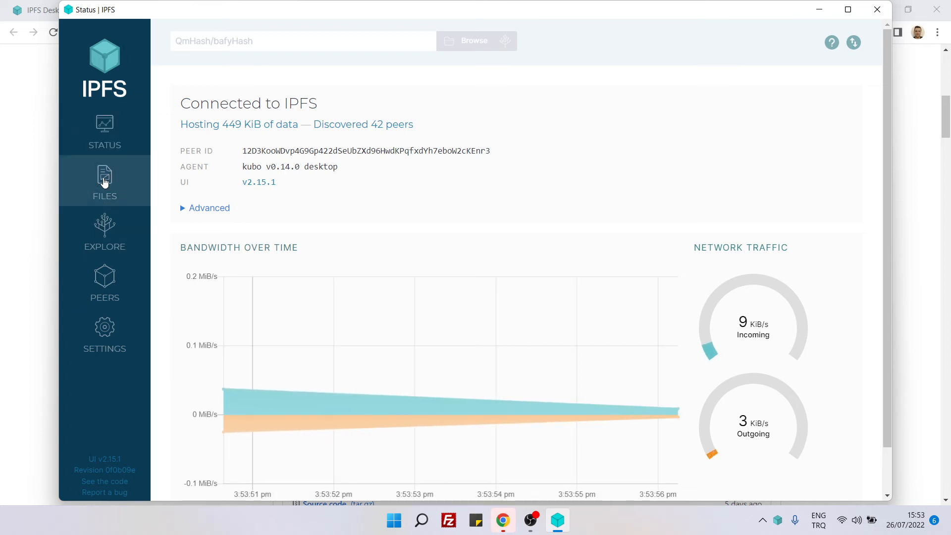
mouse_move(159, 194)
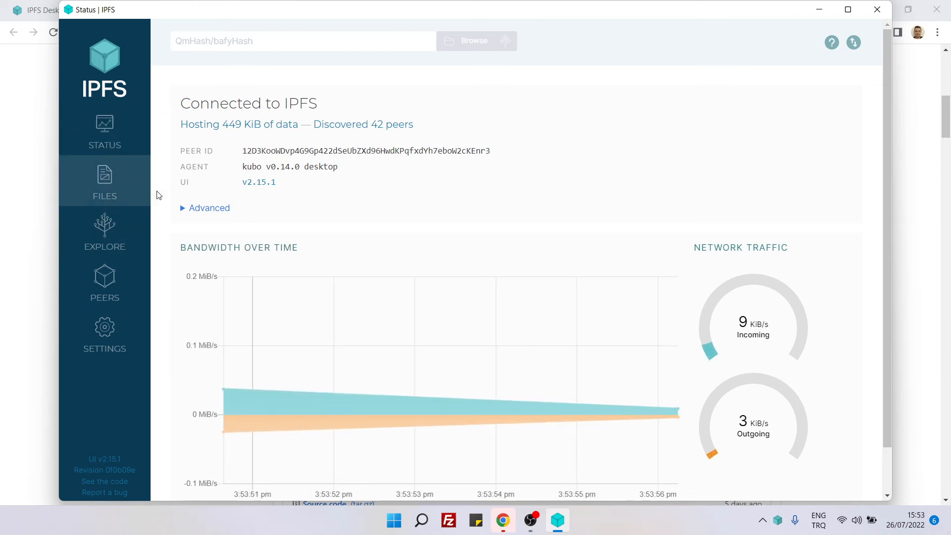
Step: Open the Files list and select flower1.jpg and flower1.json
left_click(104, 181)
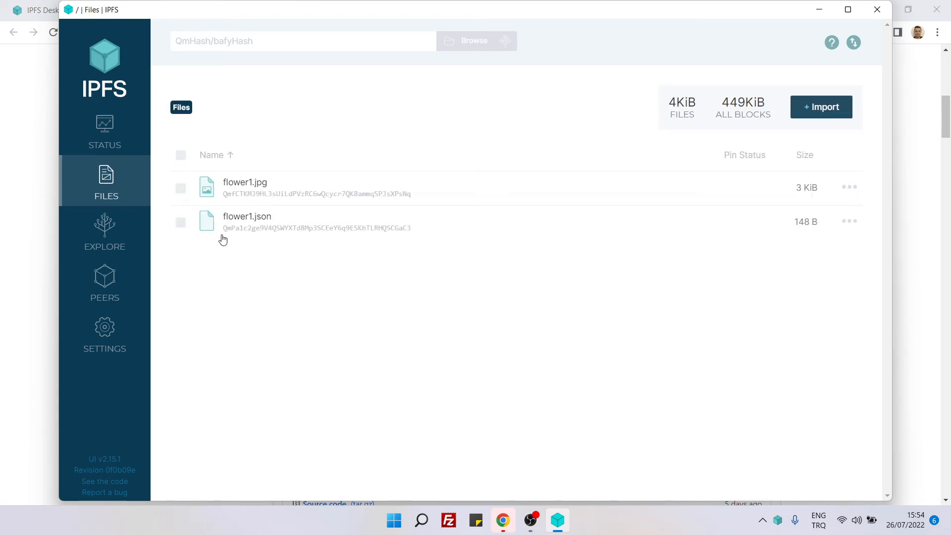
left_click(181, 187)
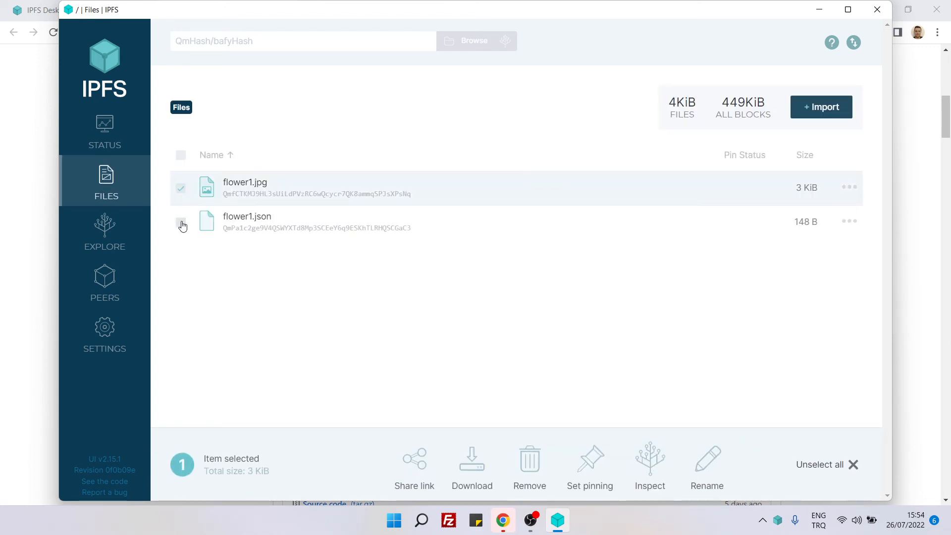
left_click(180, 222)
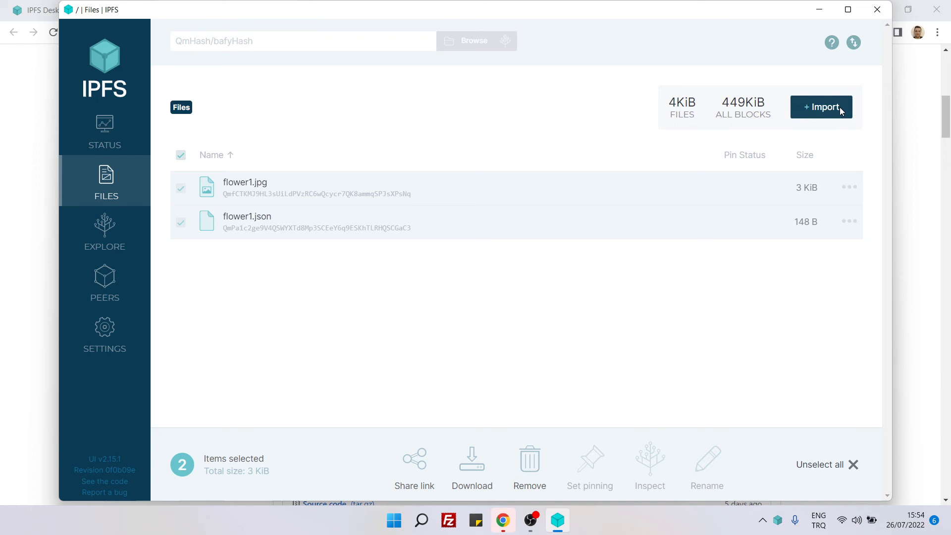
Step: Import the sample1 landscape image as a single file
left_click(820, 107)
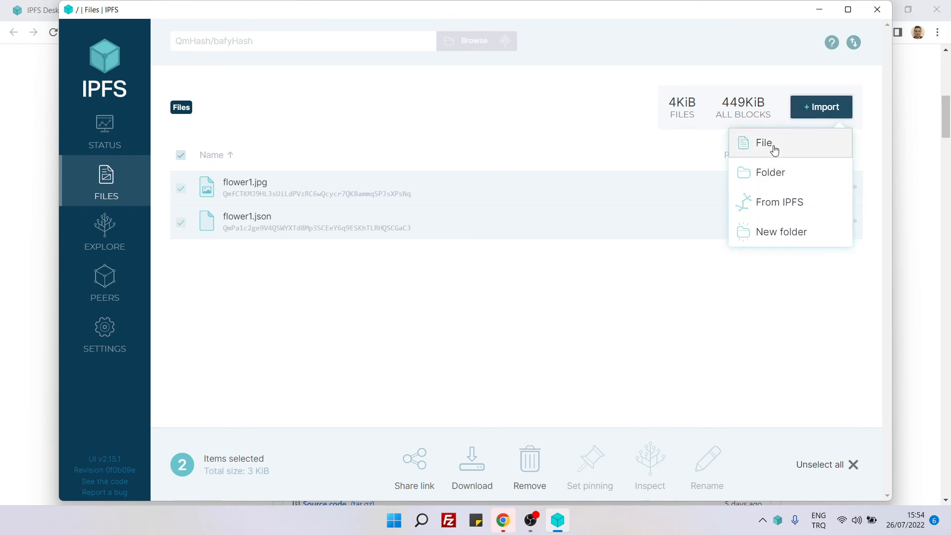
left_click(763, 142)
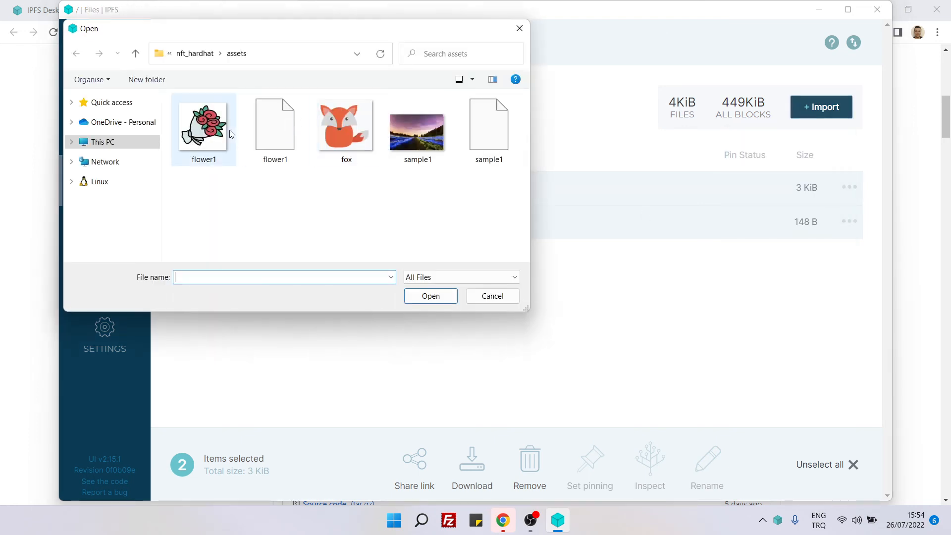
left_click(416, 125)
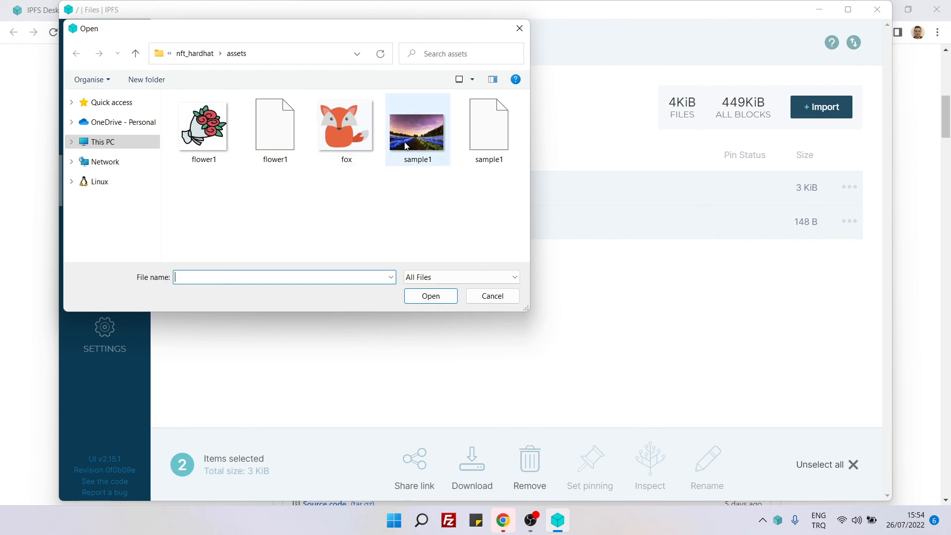
left_click(417, 126)
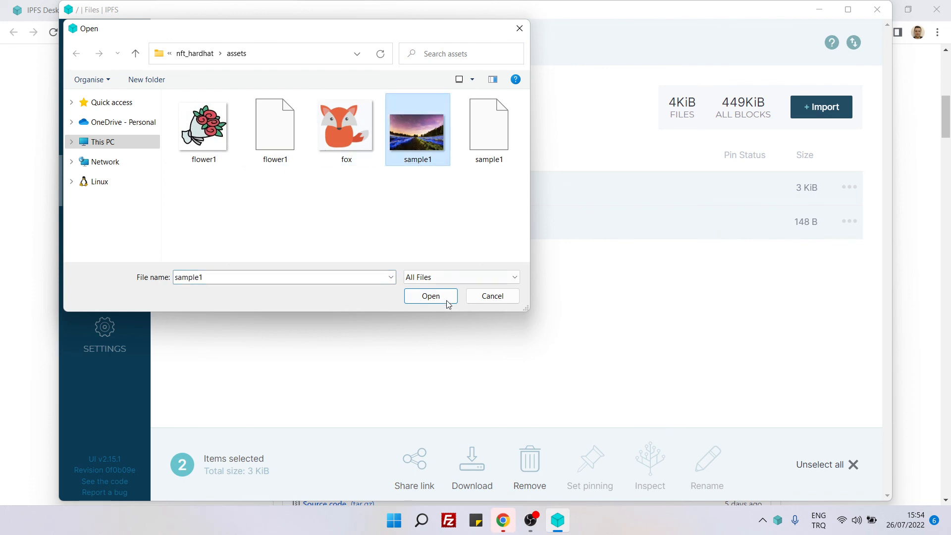
left_click(430, 297)
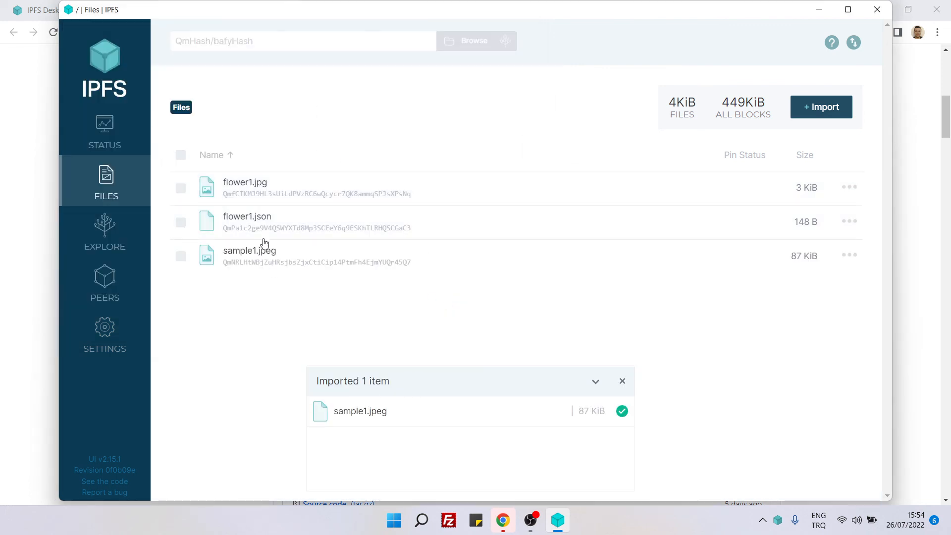
mouse_move(262, 259)
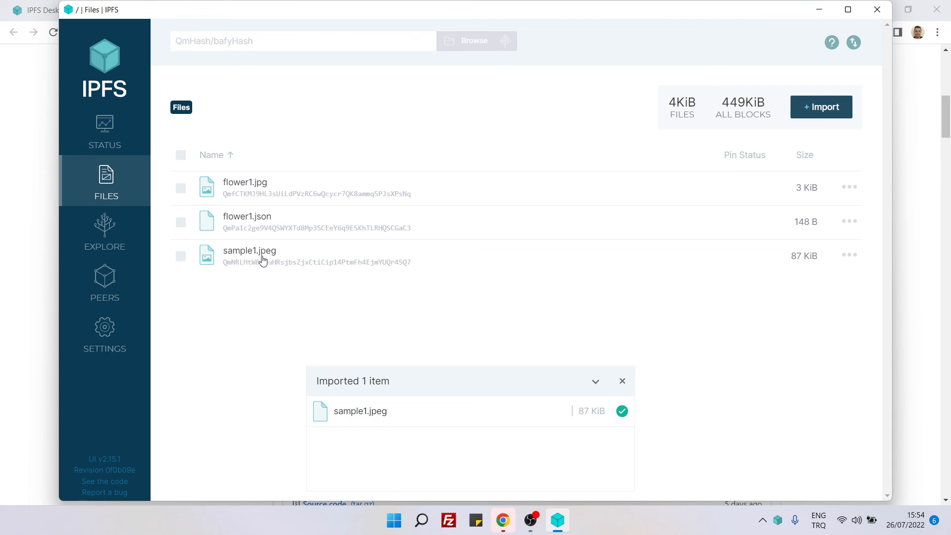
mouse_move(255, 257)
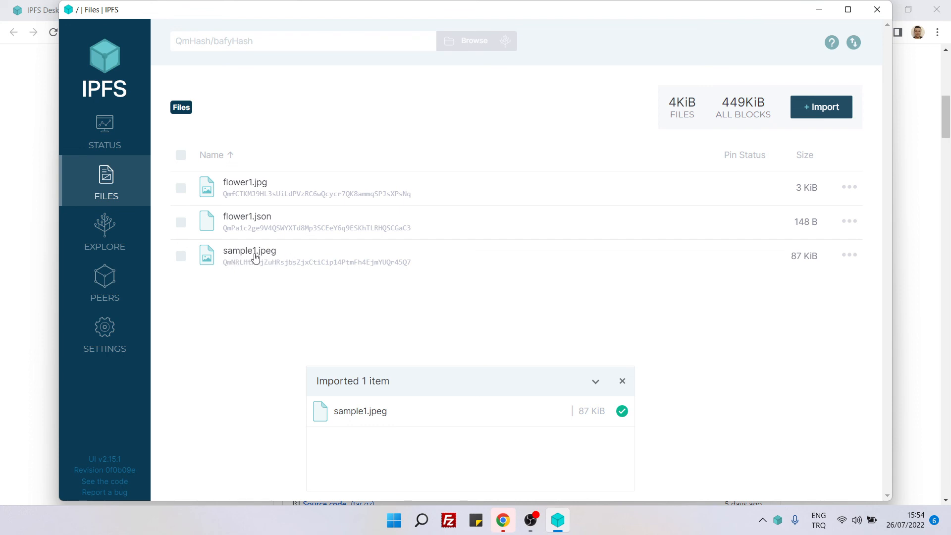
mouse_move(275, 290)
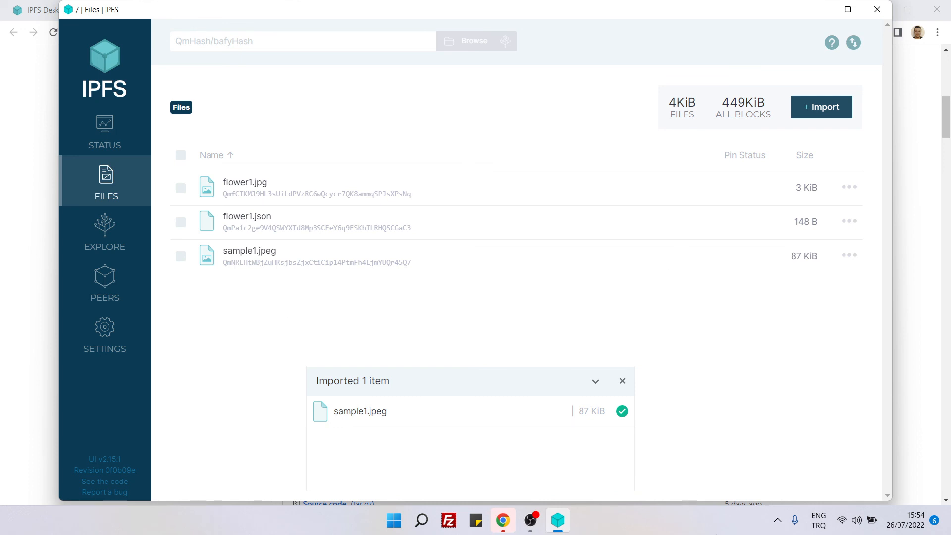
left_click(530, 519)
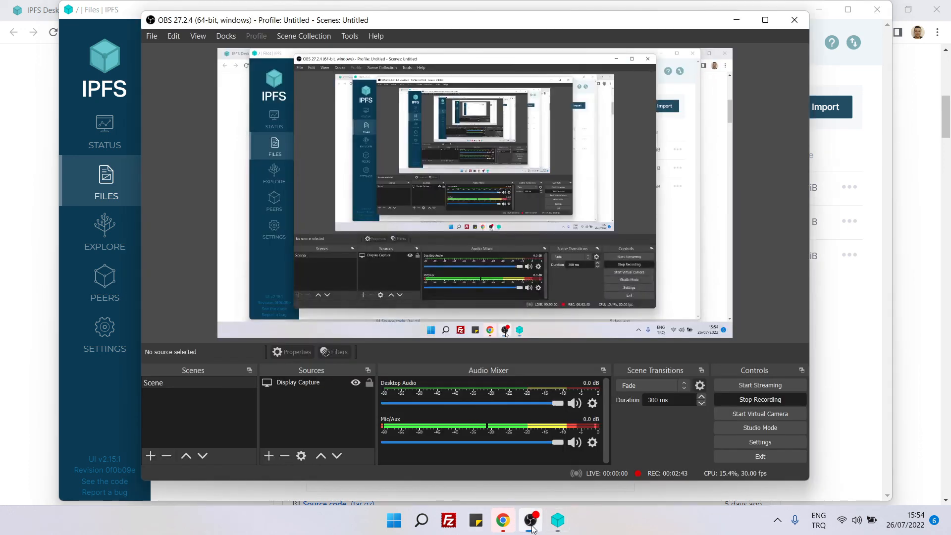